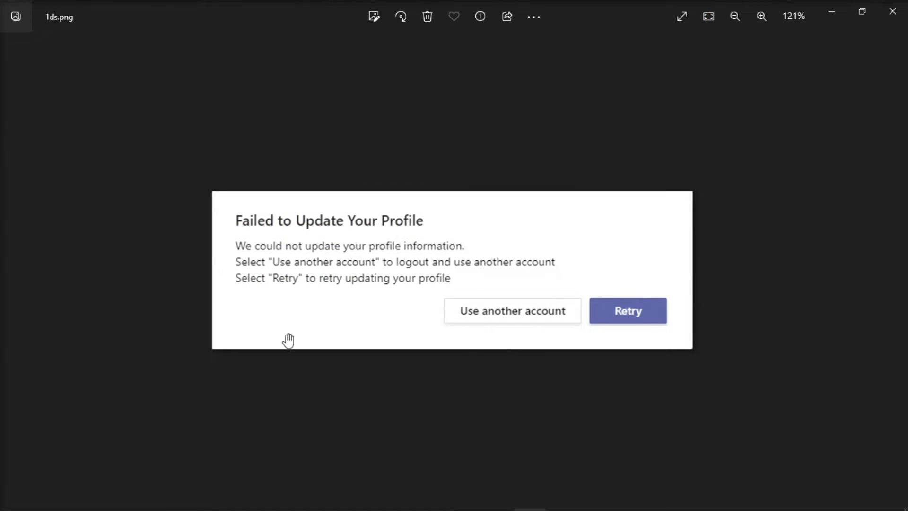
pyautogui.moveTo(766, 308)
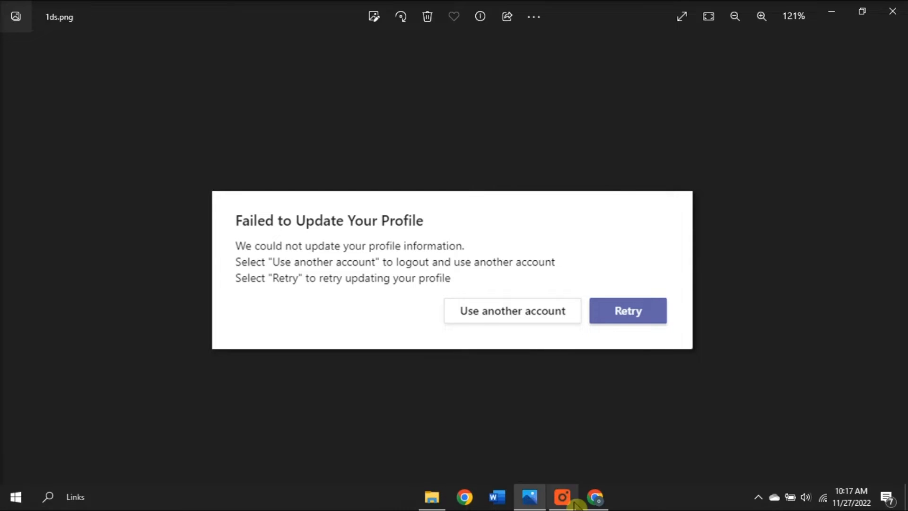
# Go to teams.live.com in Chrome to reach the Microsoft Teams page.
pyautogui.click(594, 495)
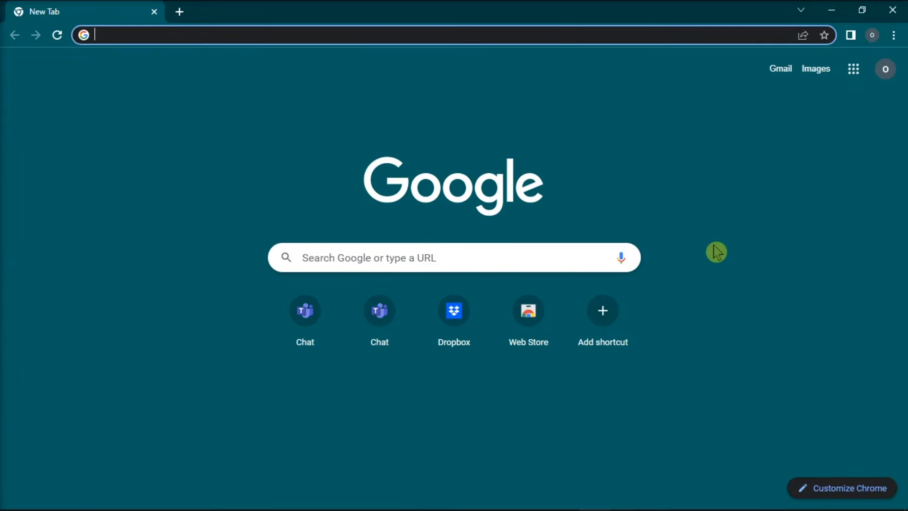
pyautogui.write('teams.live.com/_#/conversations/?ctx=chat')
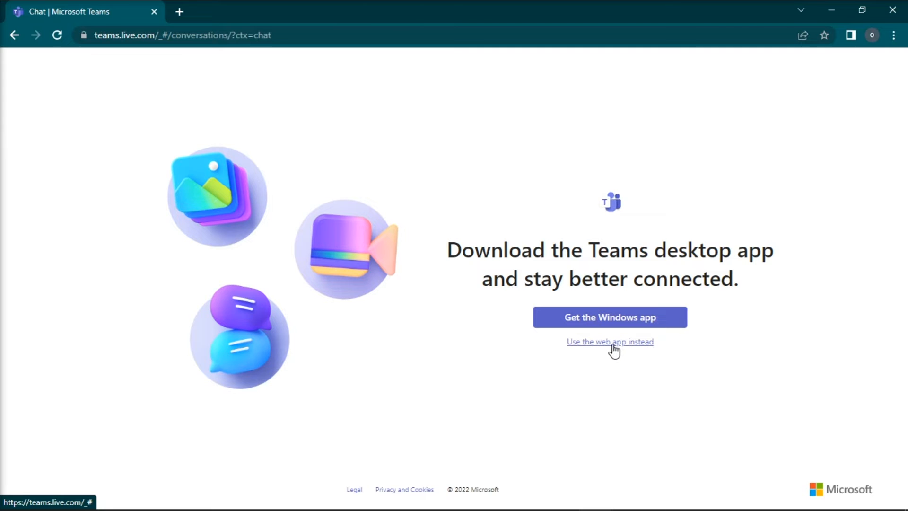
# Choose 'Use the web app instead' and return to the error screenshot in Photos.
pyautogui.click(610, 343)
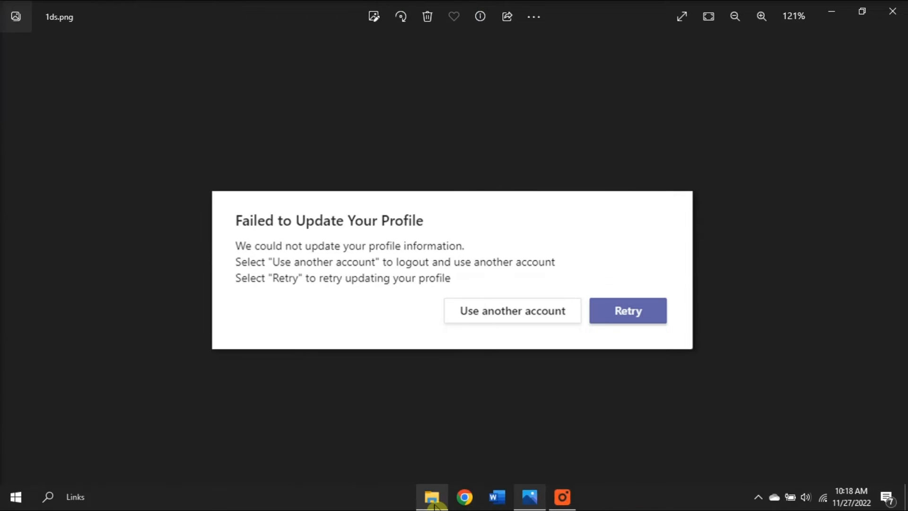
# Browse in File Explorer to the user profile's AppData\Roaming\Microsoft folder.
pyautogui.click(432, 495)
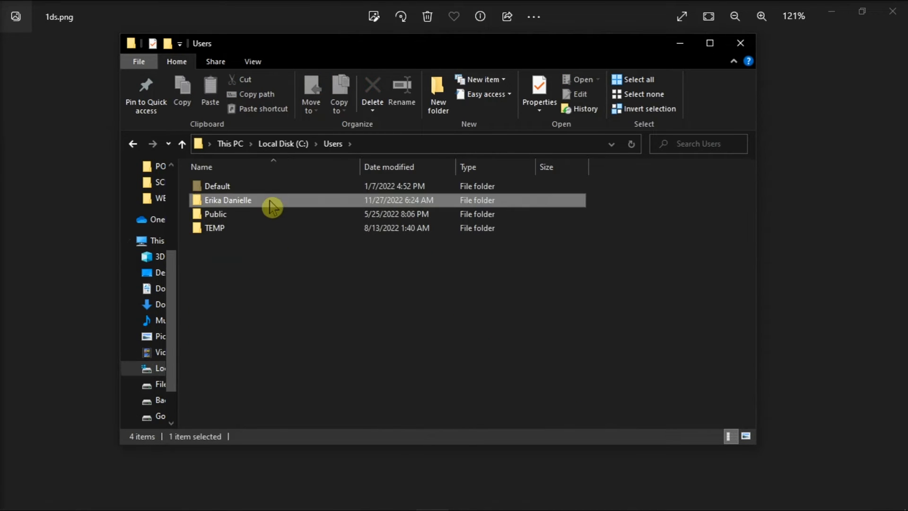
pyautogui.doubleClick(227, 201)
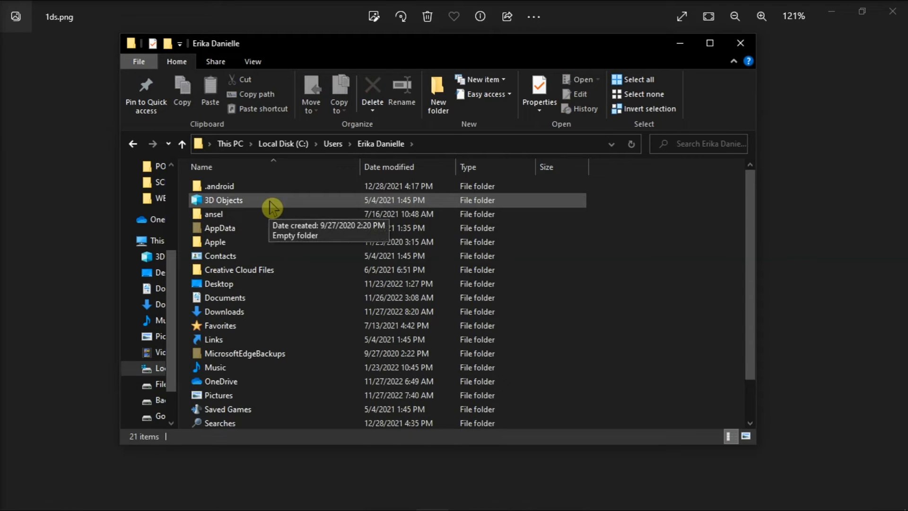
pyautogui.doubleClick(219, 228)
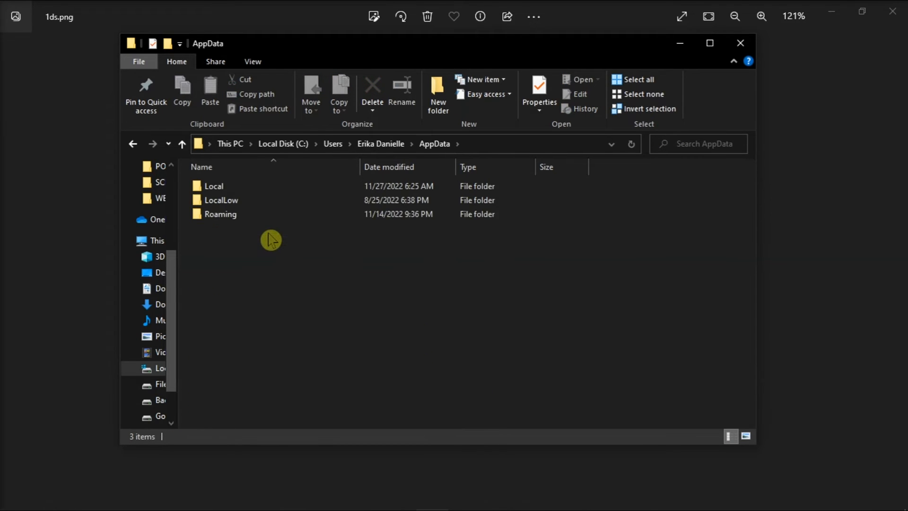
pyautogui.doubleClick(221, 214)
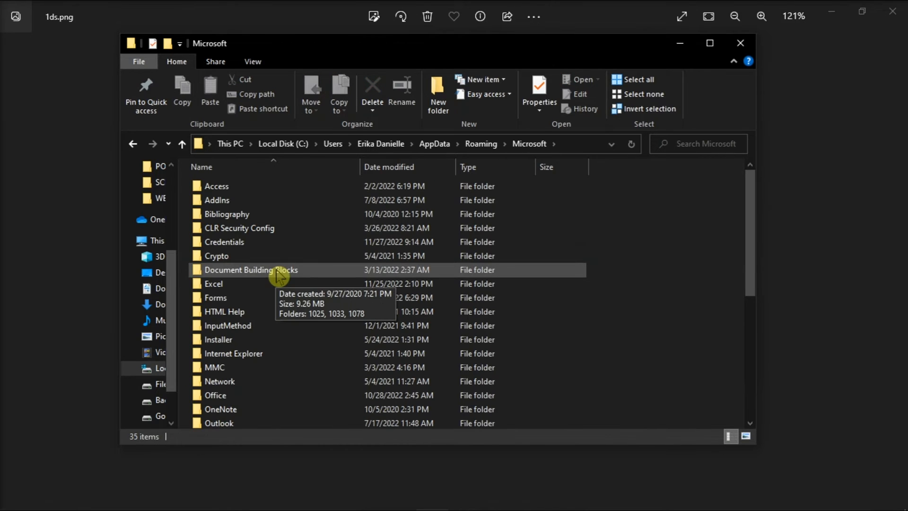
# Scroll the Microsoft folder listing down toward the Teams folder.
pyautogui.scroll(-3)
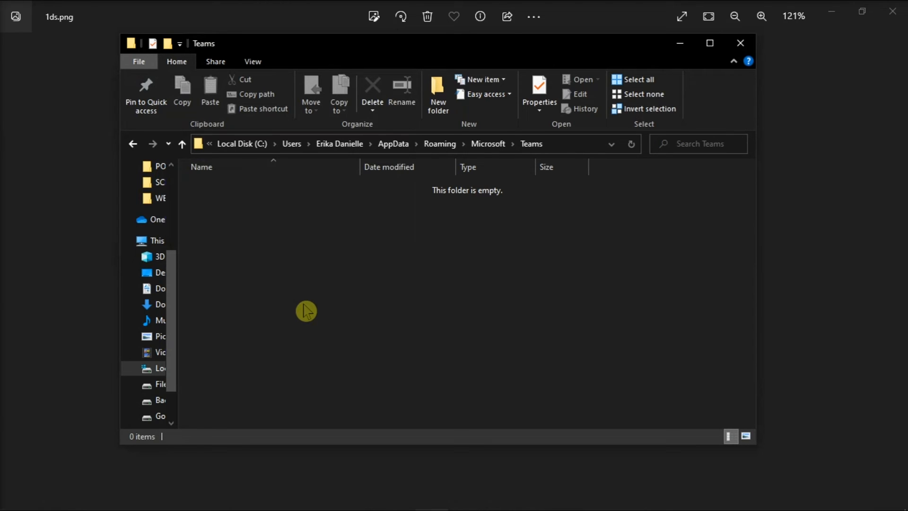
pyautogui.moveTo(494, 303)
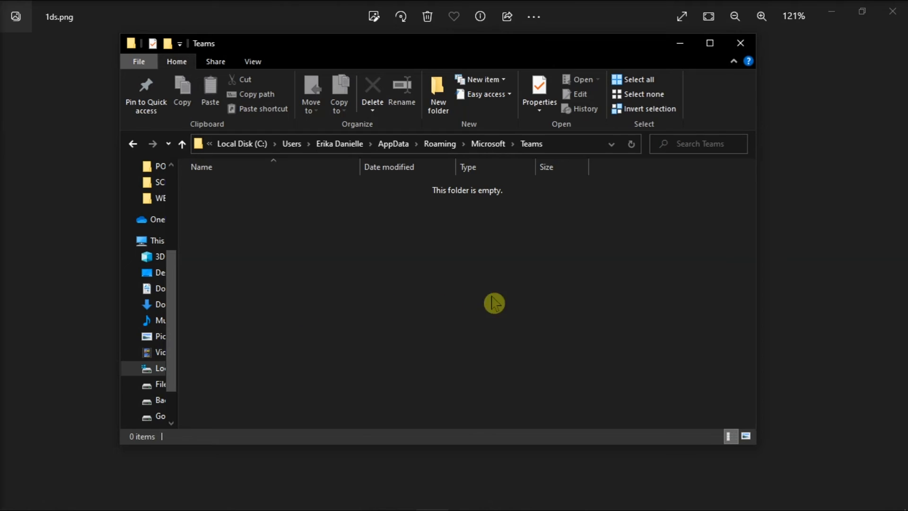